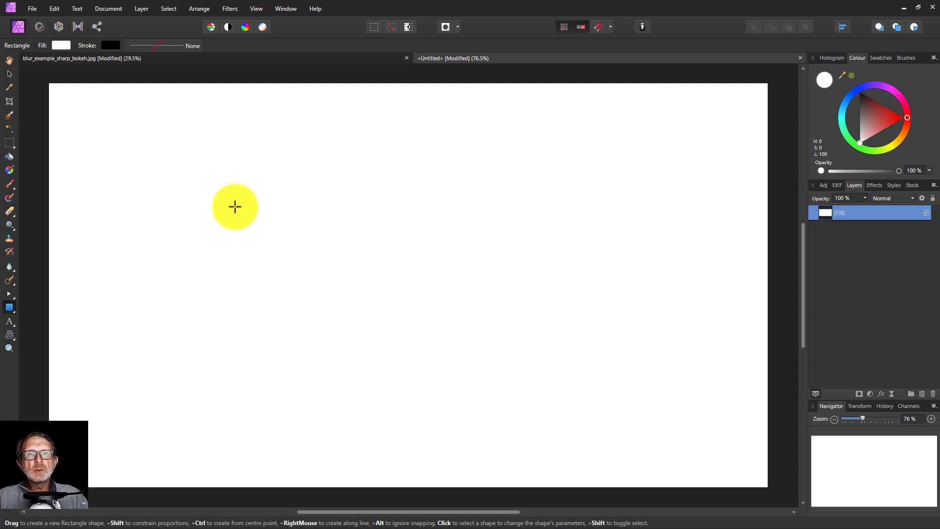
mouse_move(225, 200)
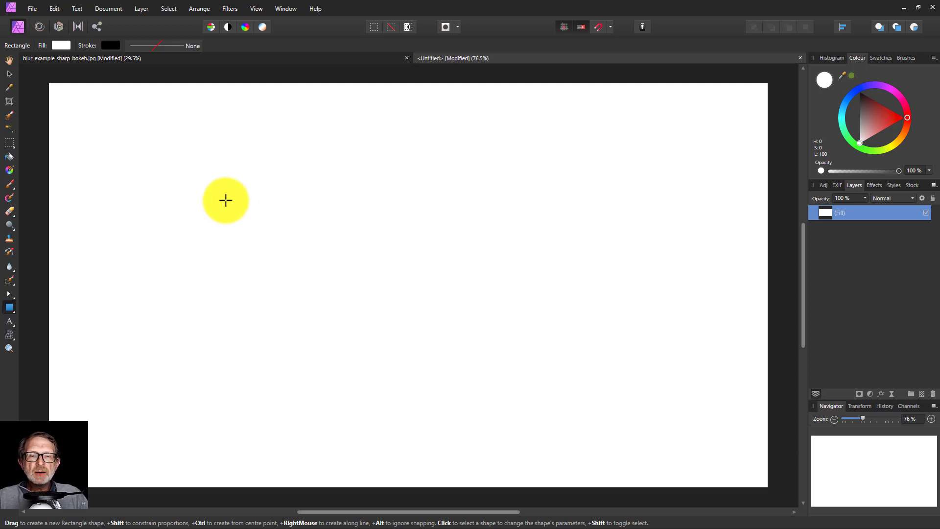
mouse_move(258, 190)
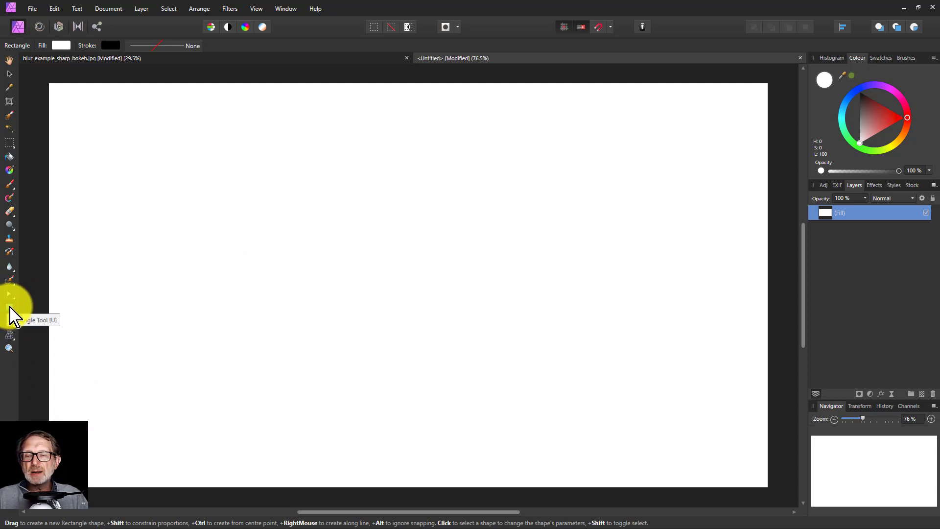
Draw a solid black square left of the page centre with the Rectangle Tool
left_click(9, 307)
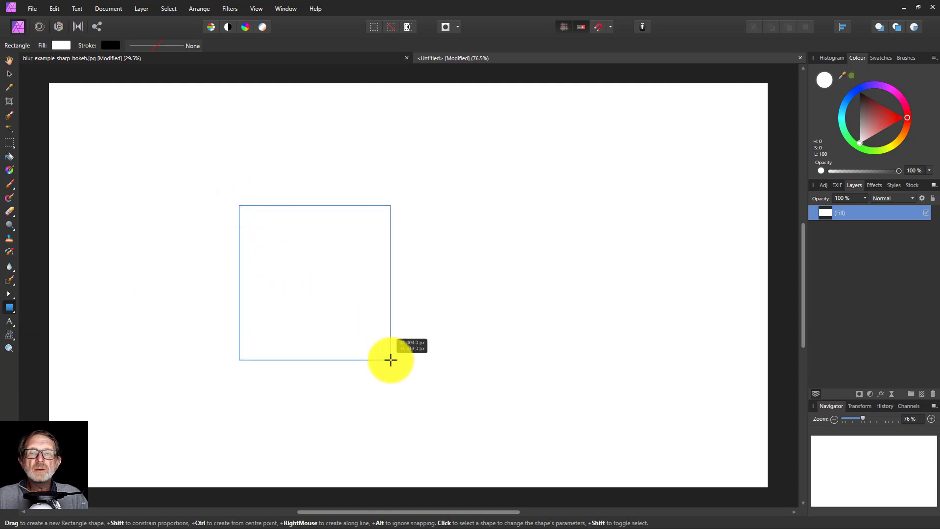
left_click_drag(239, 205, 390, 360)
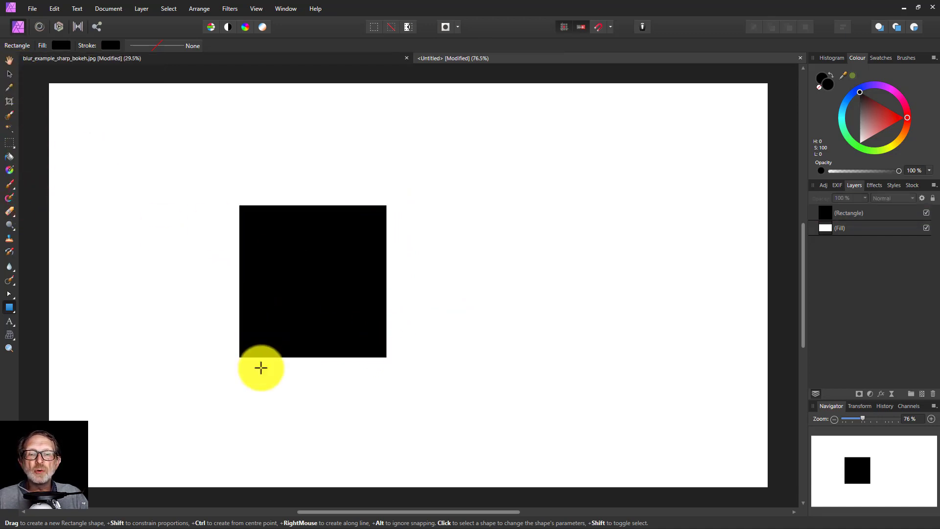
mouse_move(266, 207)
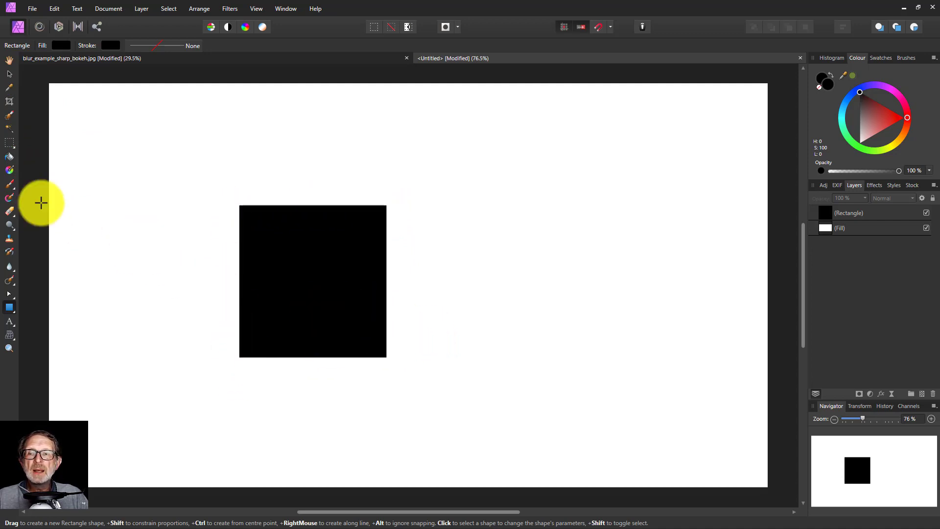
Rotate the selected black square to a tilted angle and zoom onto its anti-aliased edge
left_click(312, 281)
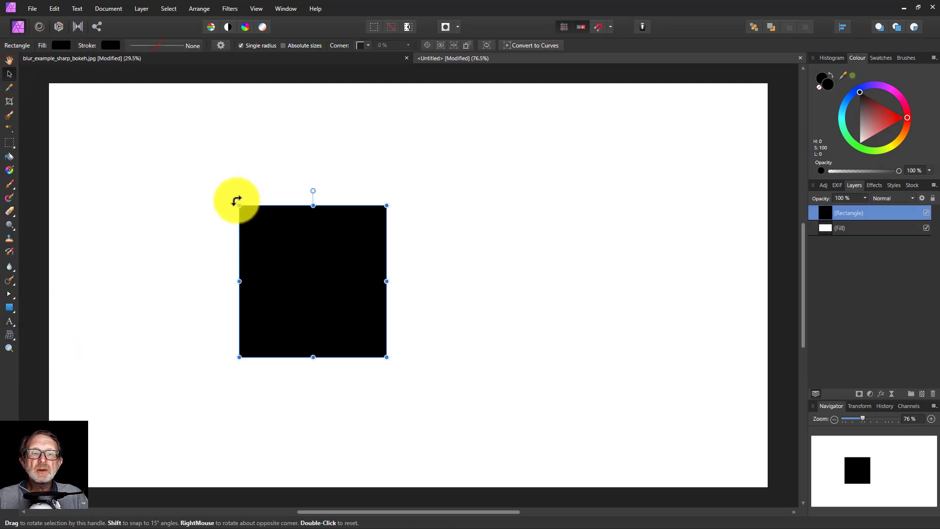
left_click_drag(236, 200, 353, 246)
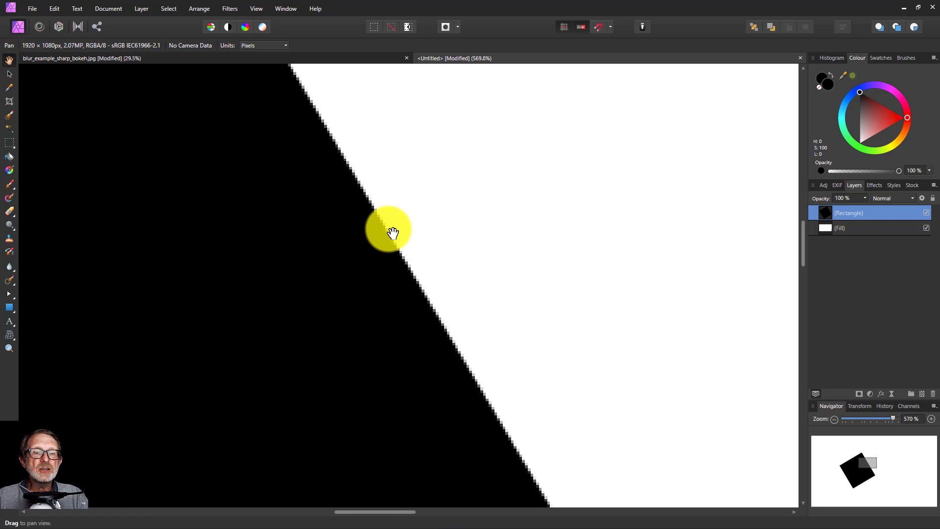
left_click_drag(389, 229, 393, 287)
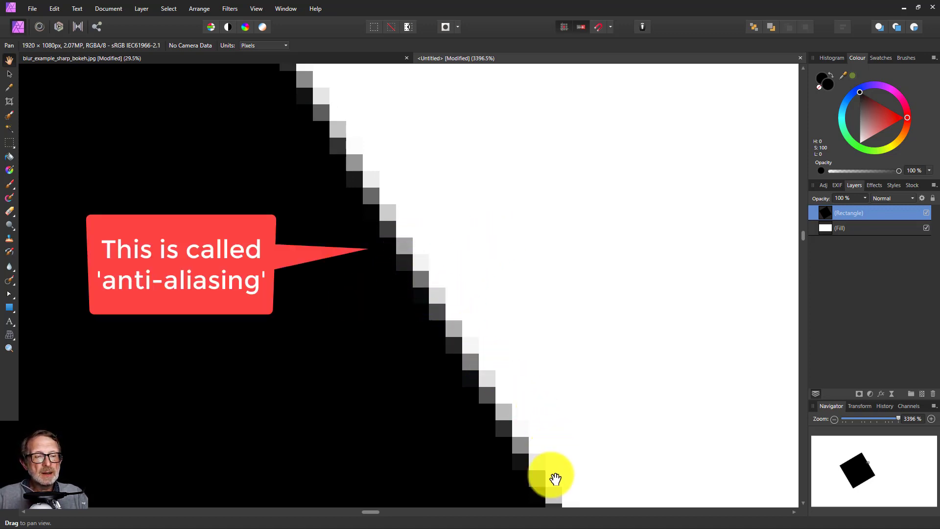
mouse_move(464, 300)
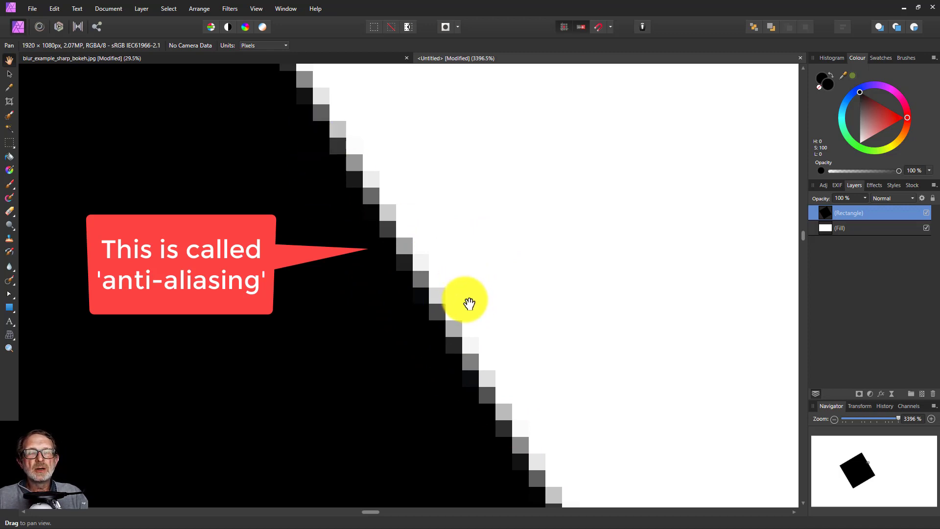
scroll("down", 3)
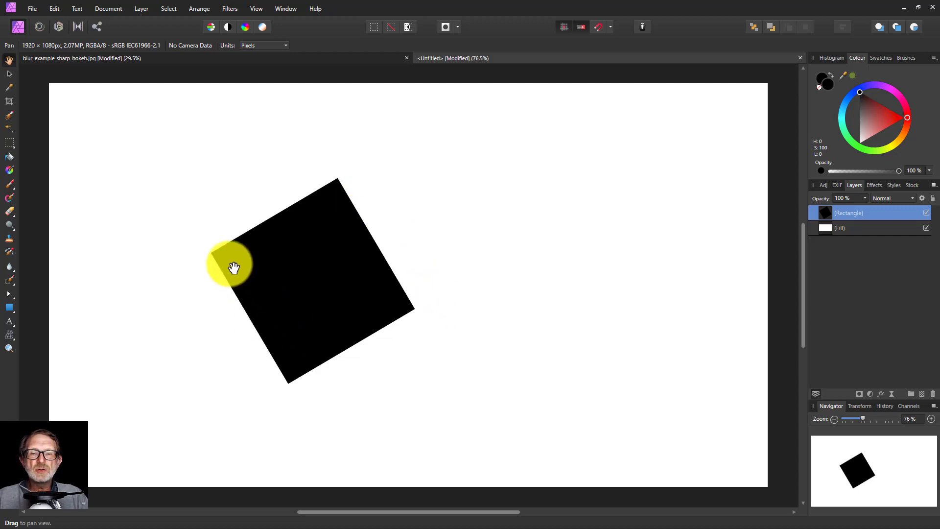
left_click_drag(231, 265, 276, 293)
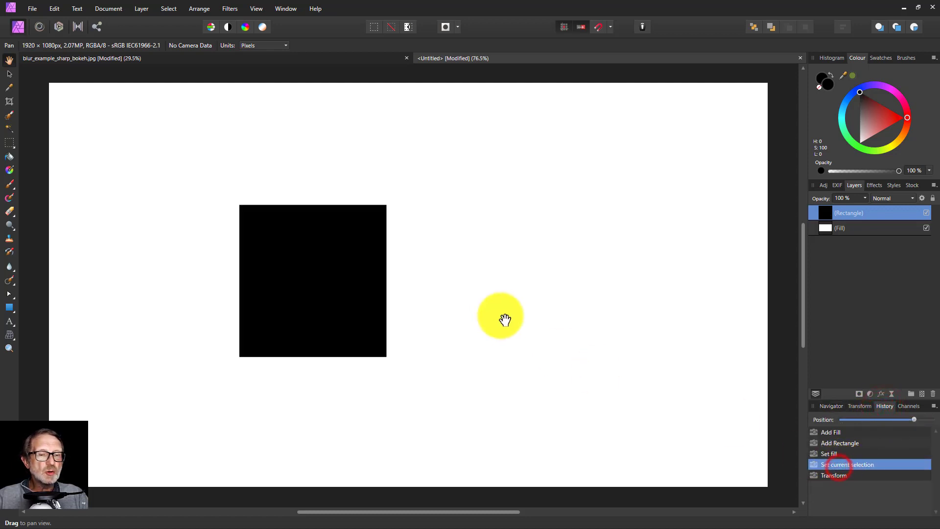
Magnify the upright square's edge and switch to the 1 px Pixel Tool from the brush flyout
left_click_drag(500, 317, 369, 262)
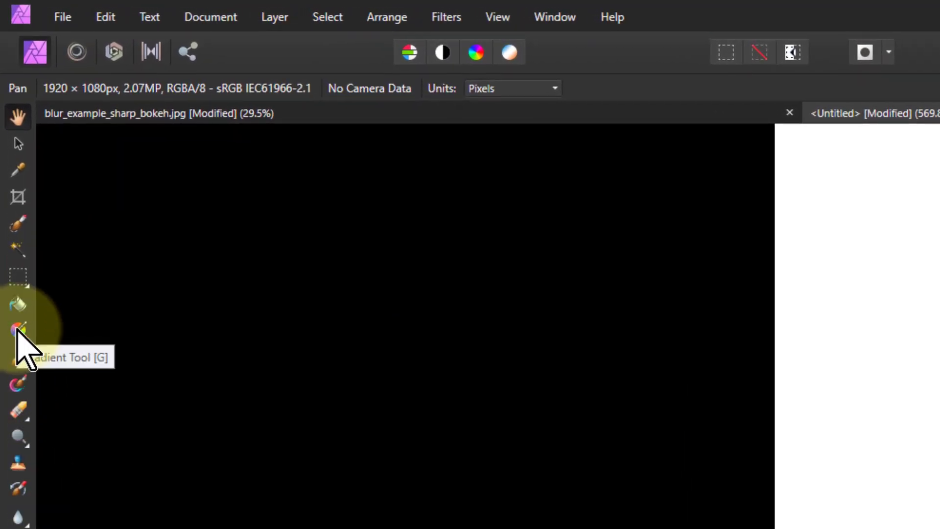
mouse_move(20, 359)
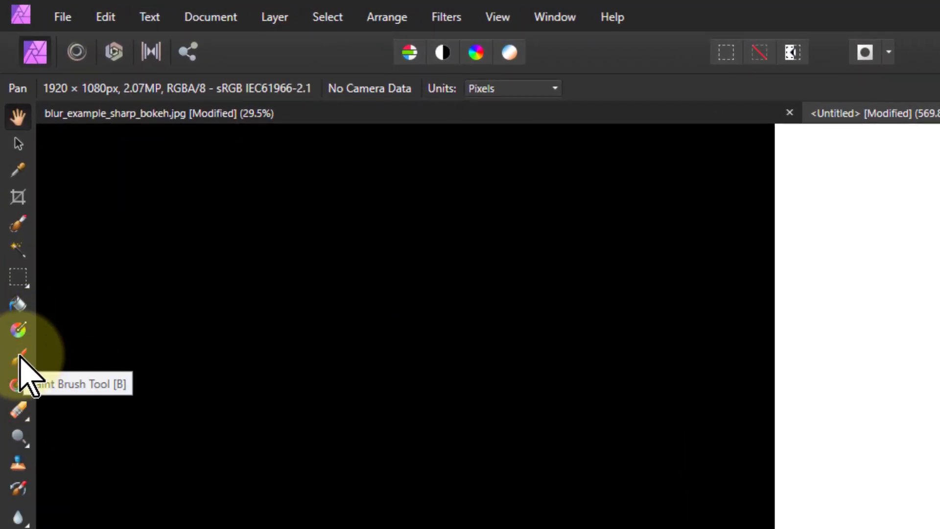
left_click(17, 352)
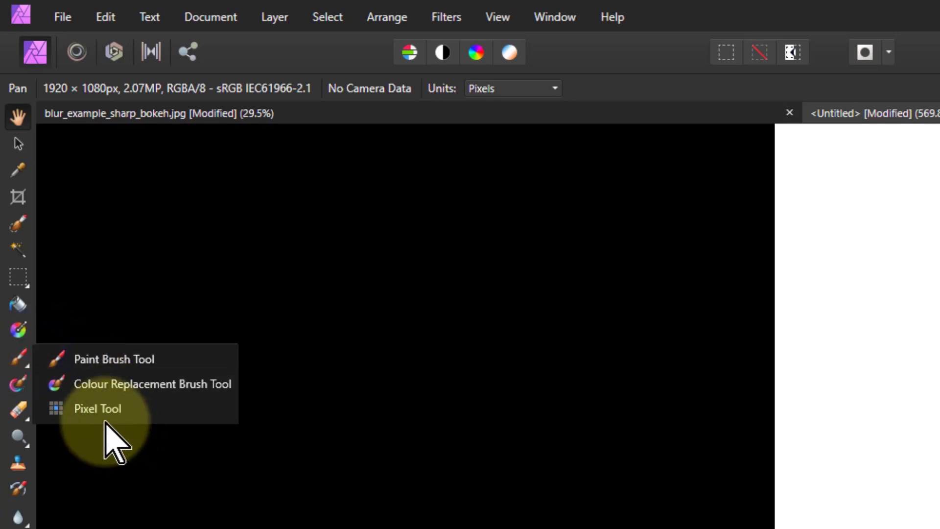
mouse_move(96, 409)
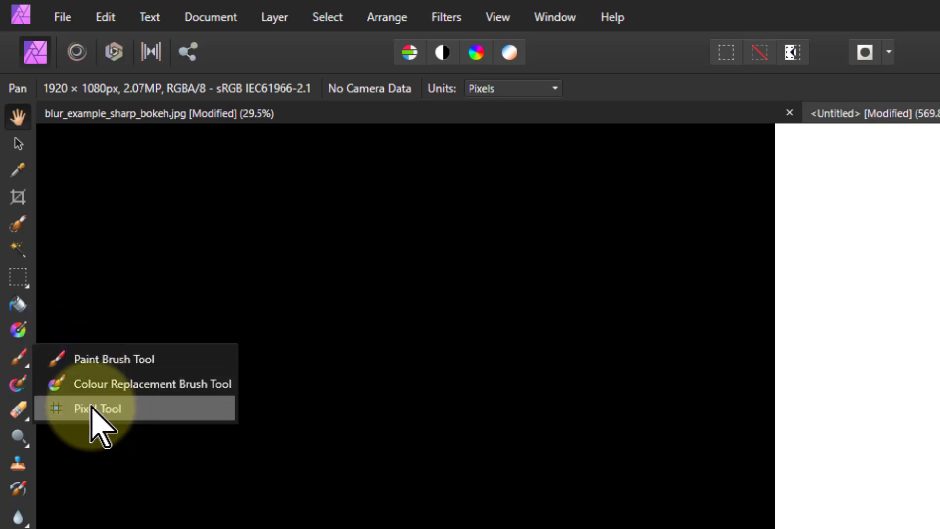
left_click(96, 408)
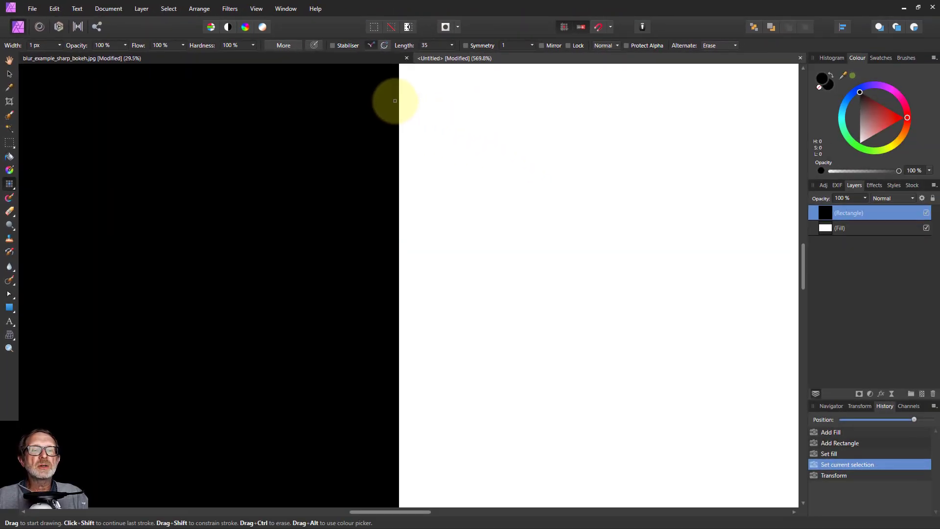
mouse_move(391, 107)
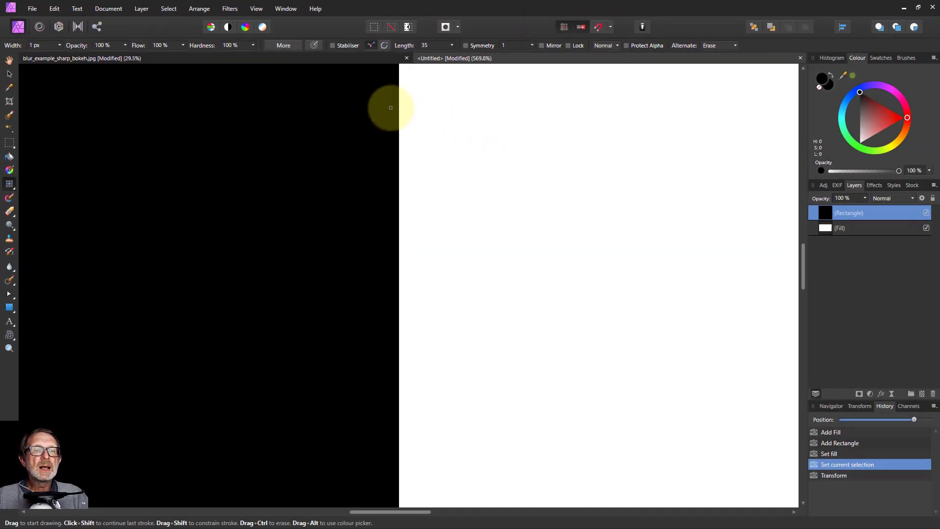
mouse_move(355, 126)
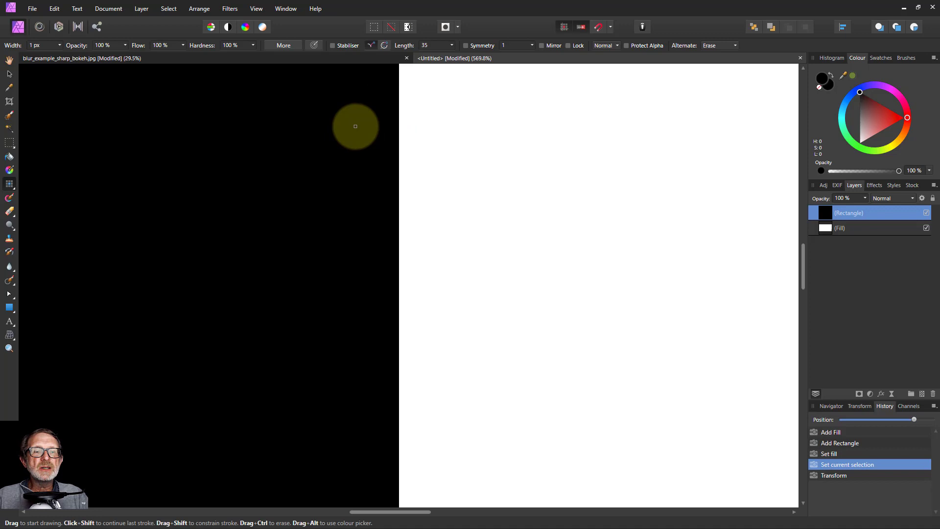
Zoom close to the edge and pick a very dark grey painting colour on the Colour wheel
left_click_drag(354, 126, 293, 131)
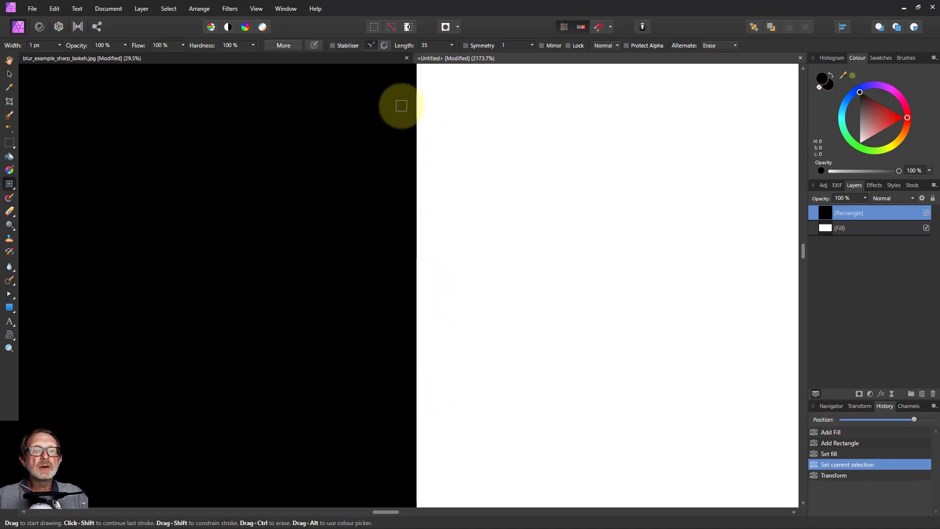
mouse_move(784, 110)
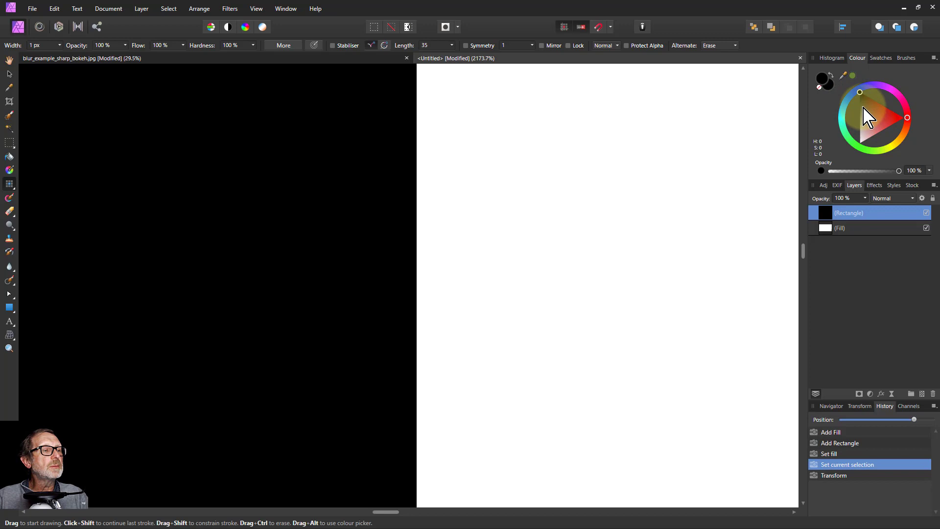
left_click(859, 105)
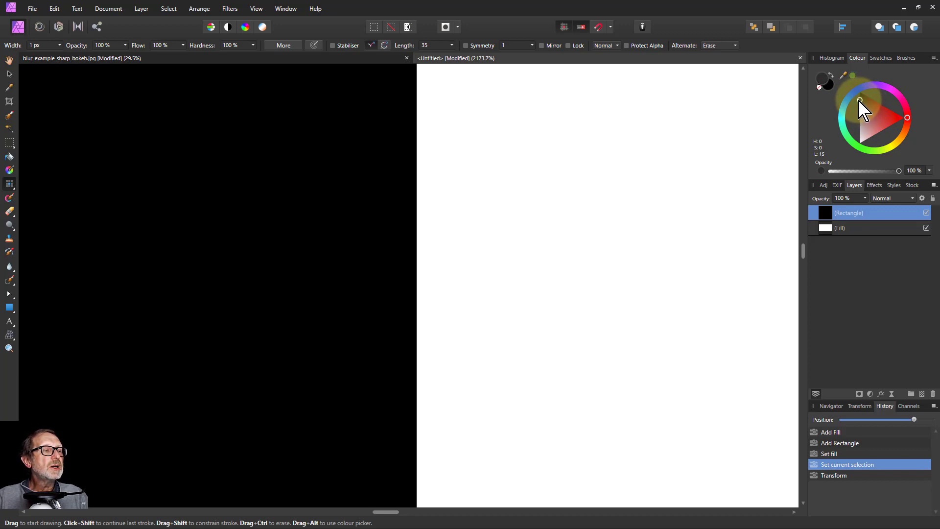
Paint single-pixel lines in dark, lighter and darker grey shades along the square's edge
left_click(860, 102)
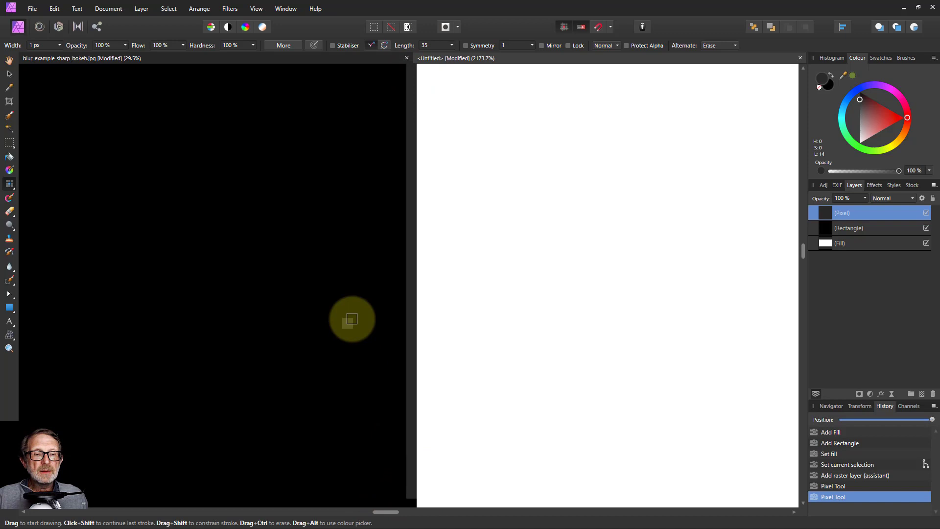
mouse_move(440, 299)
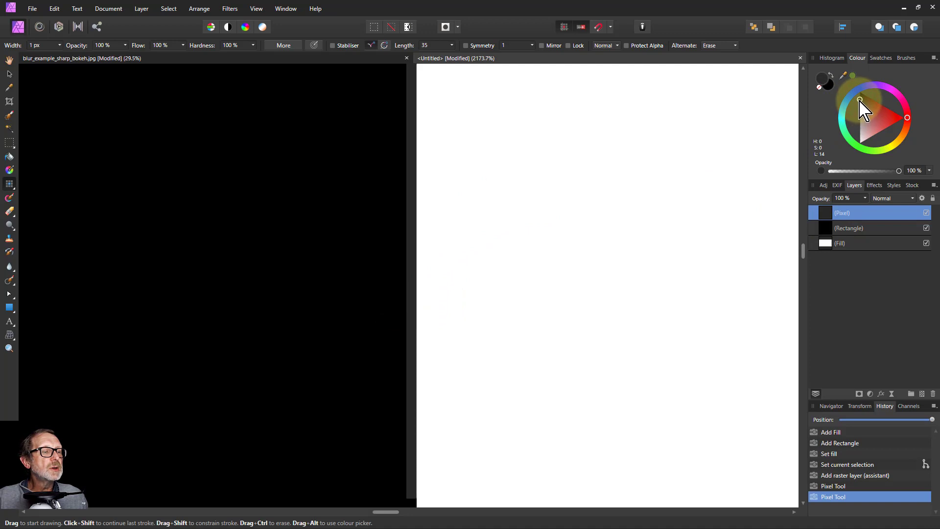
left_click(868, 138)
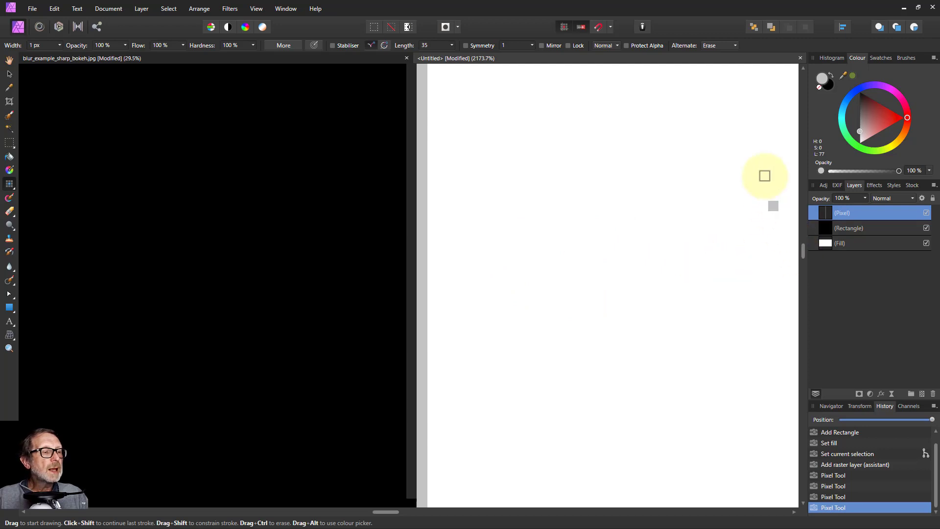
mouse_move(531, 223)
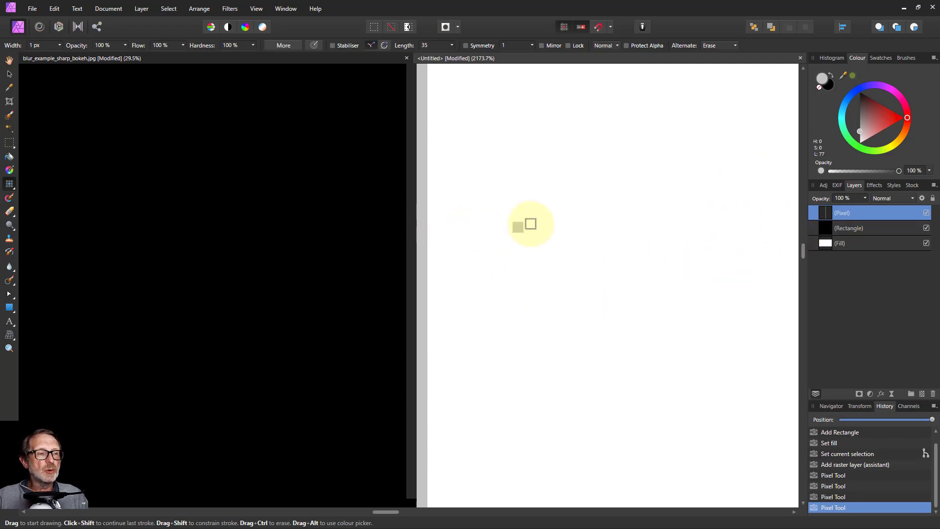
left_click(859, 113)
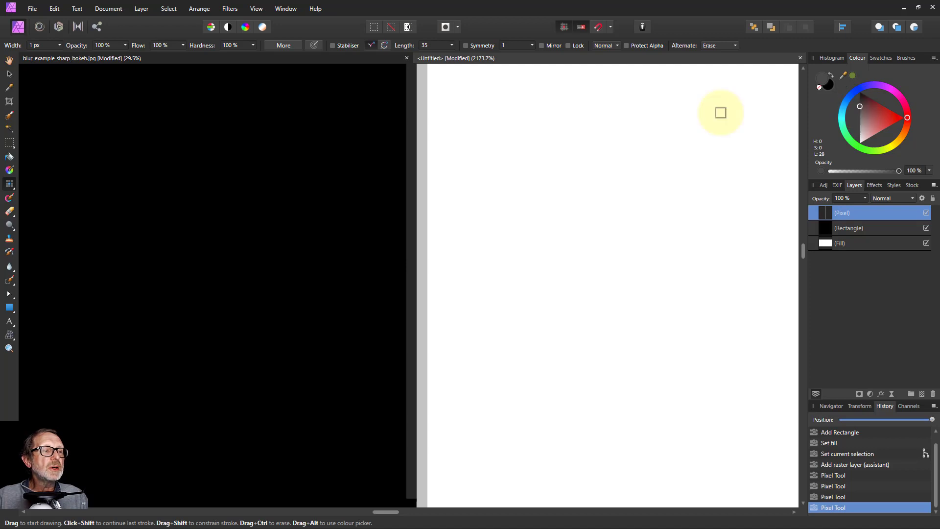
mouse_move(401, 102)
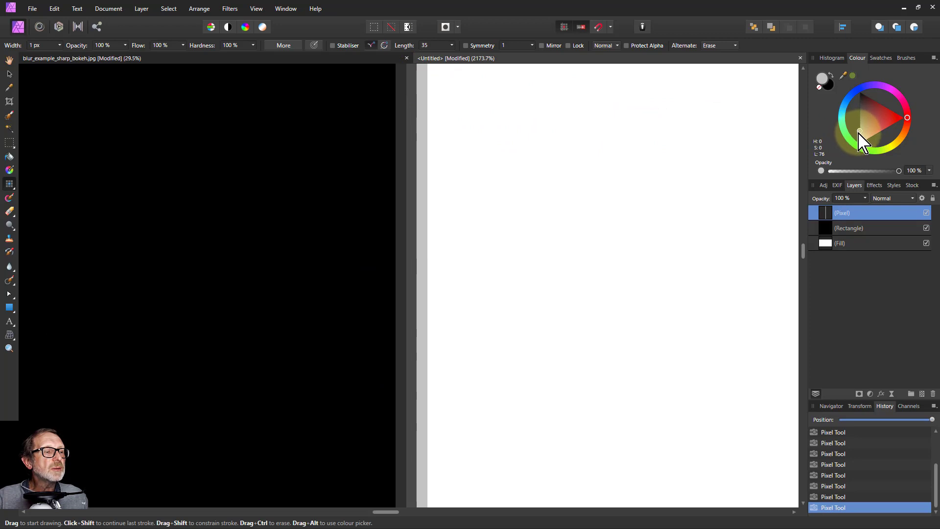
left_click(858, 124)
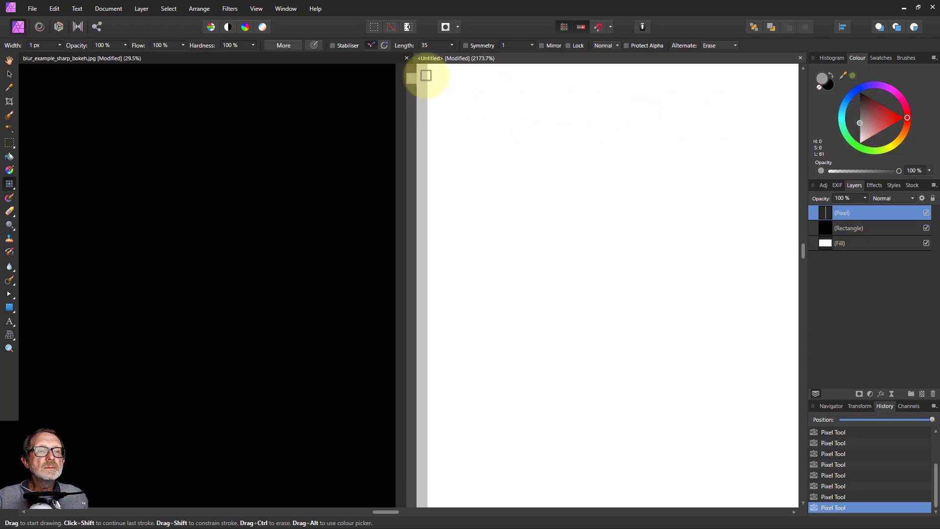
mouse_move(426, 477)
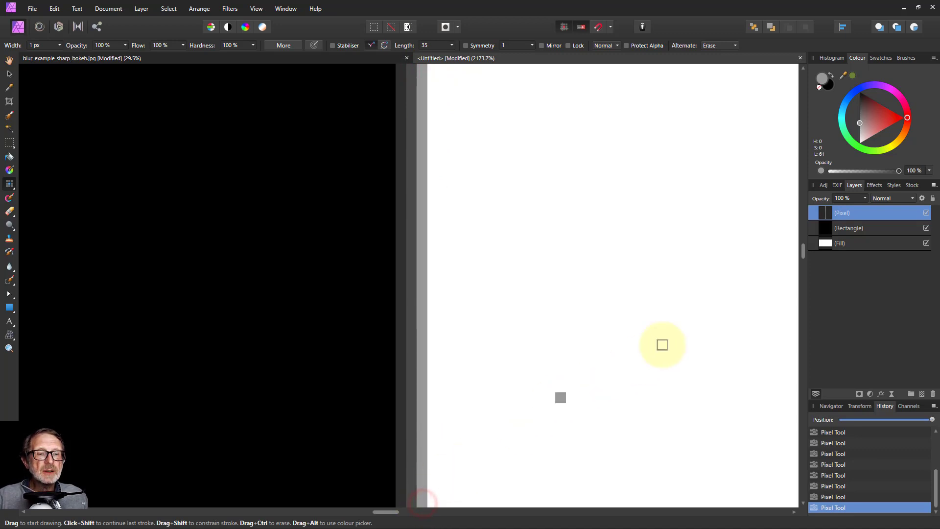
left_click(861, 137)
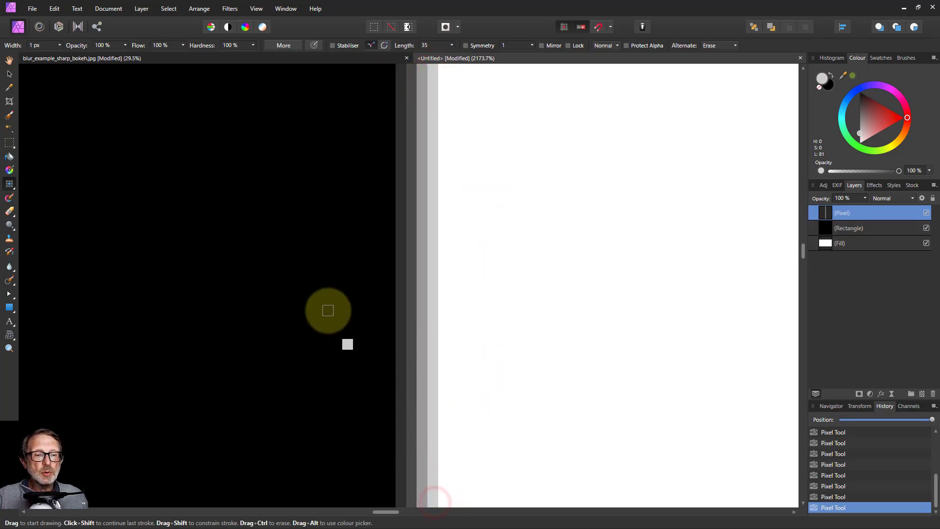
mouse_move(453, 281)
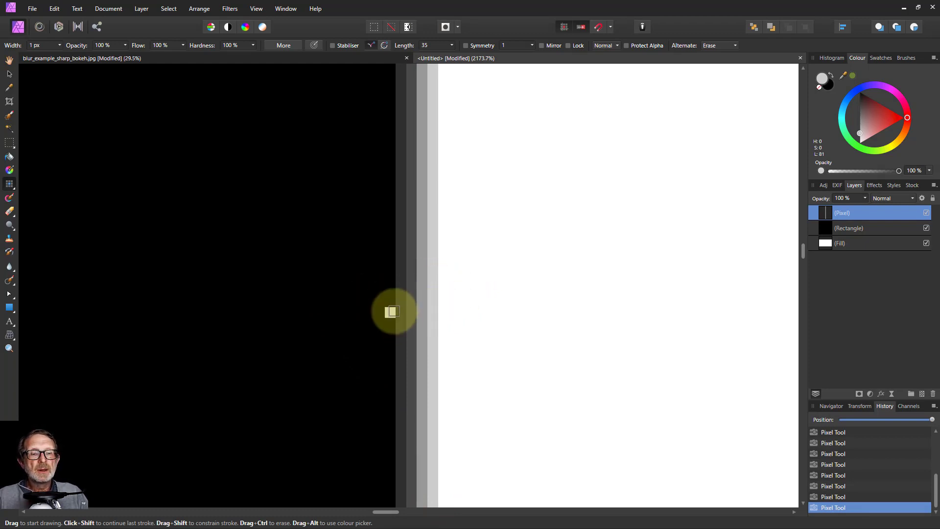
mouse_move(426, 310)
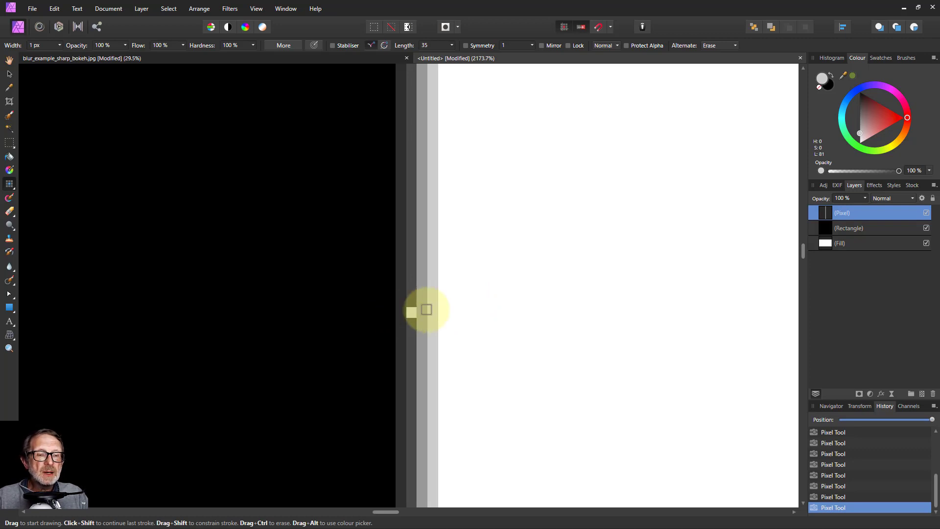
mouse_move(399, 306)
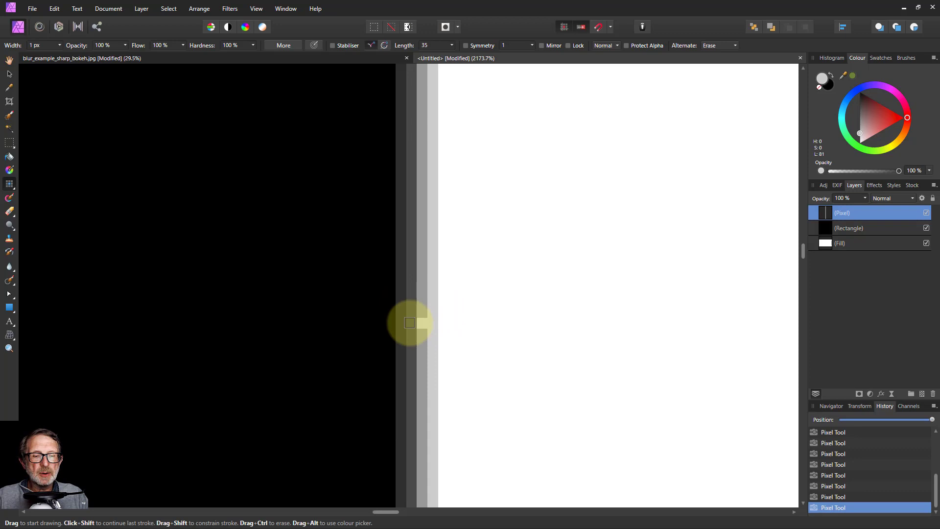
mouse_move(439, 322)
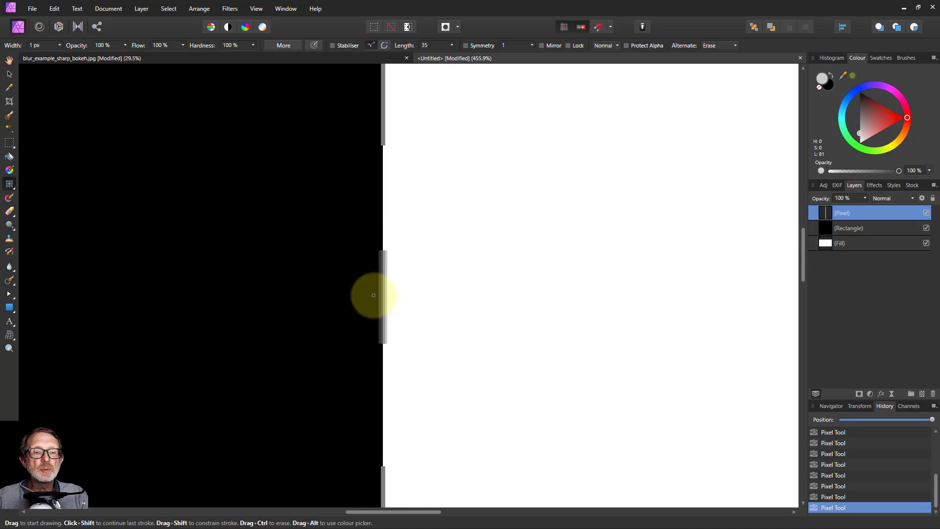
Zoom back out after deleting the grey Pixel layer, leaving the plain black square
scroll("down", 3)
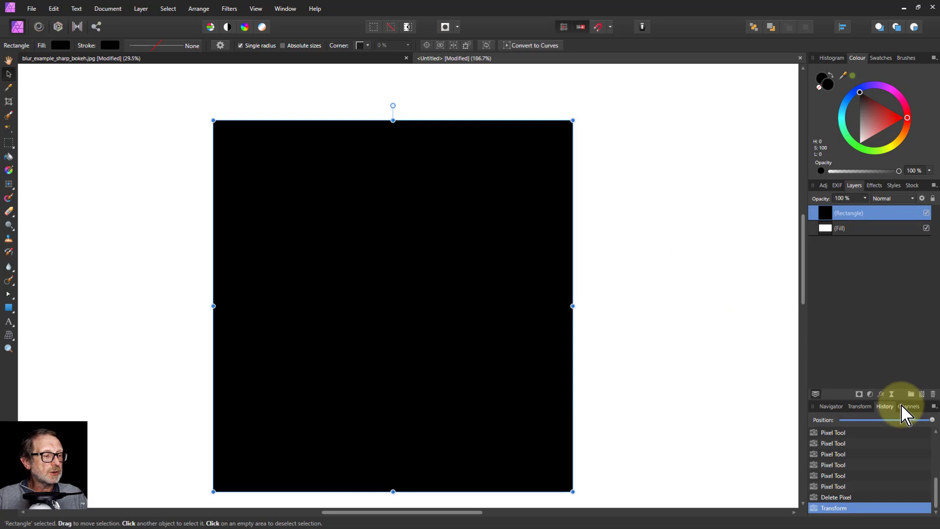
Add a live Gaussian Blur filter to the square and move its dialog clear of the edge
left_click(229, 9)
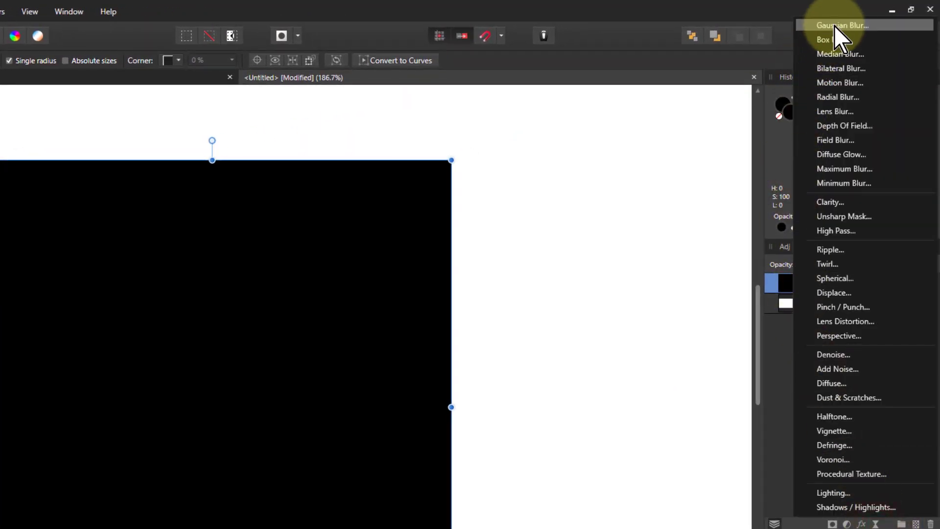
left_click(842, 25)
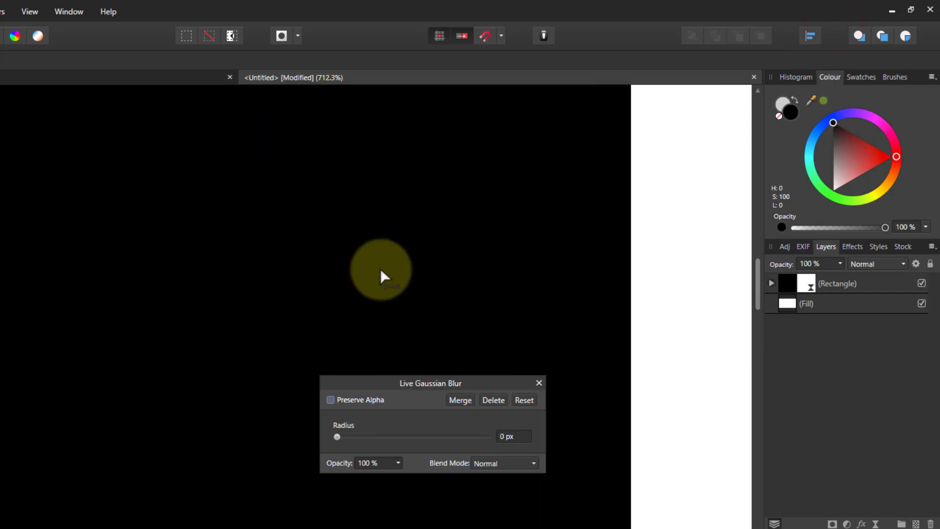
left_click_drag(430, 383, 380, 139)
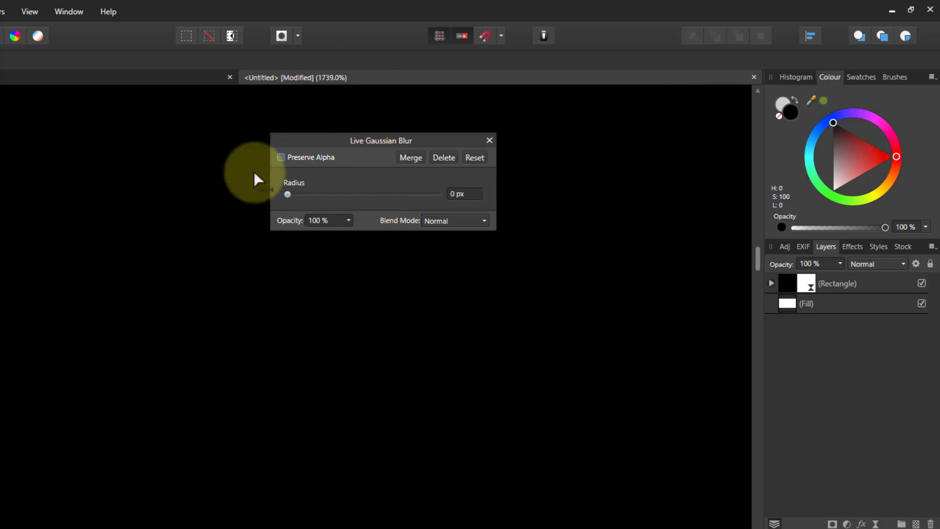
mouse_move(758, 252)
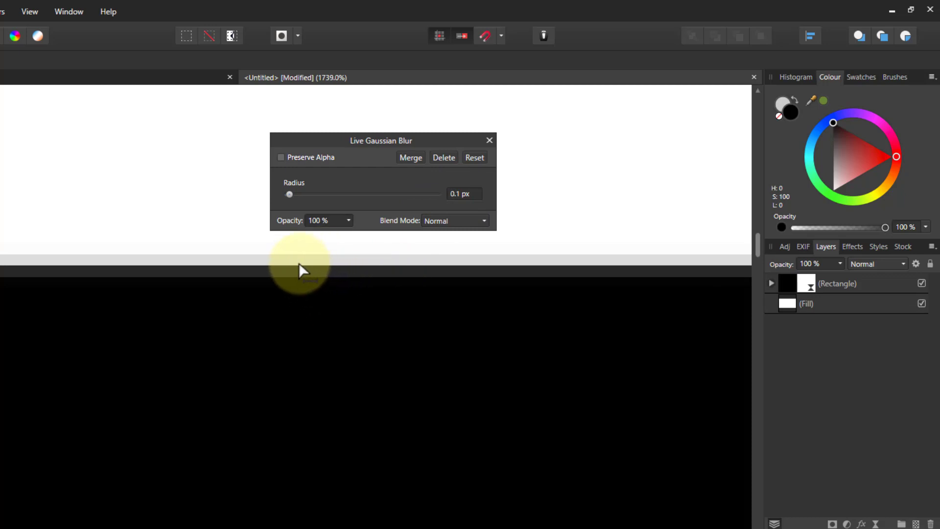
mouse_move(291, 294)
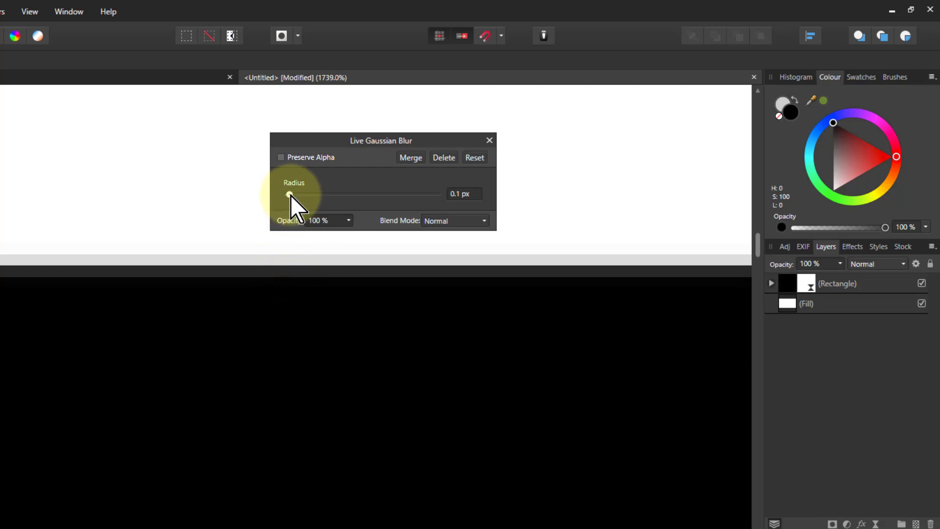
Raise the blur radius through 0.2, 1.3 and 8 px, settling around 7 px
left_click_drag(290, 194, 292, 194)
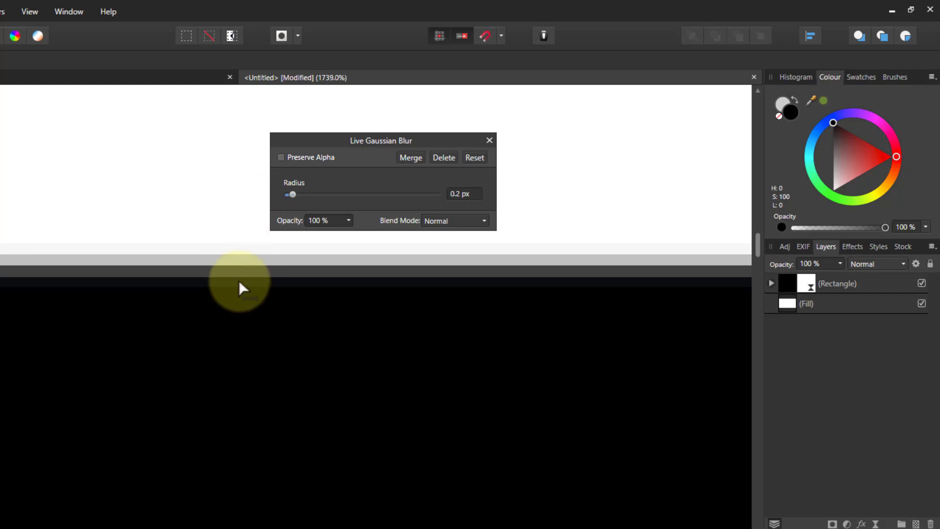
mouse_move(294, 198)
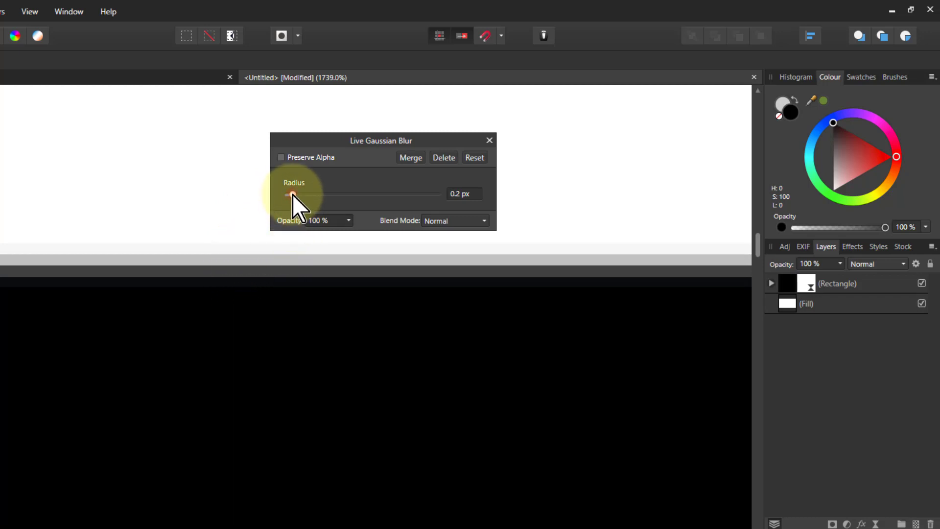
left_click_drag(287, 194, 322, 193)
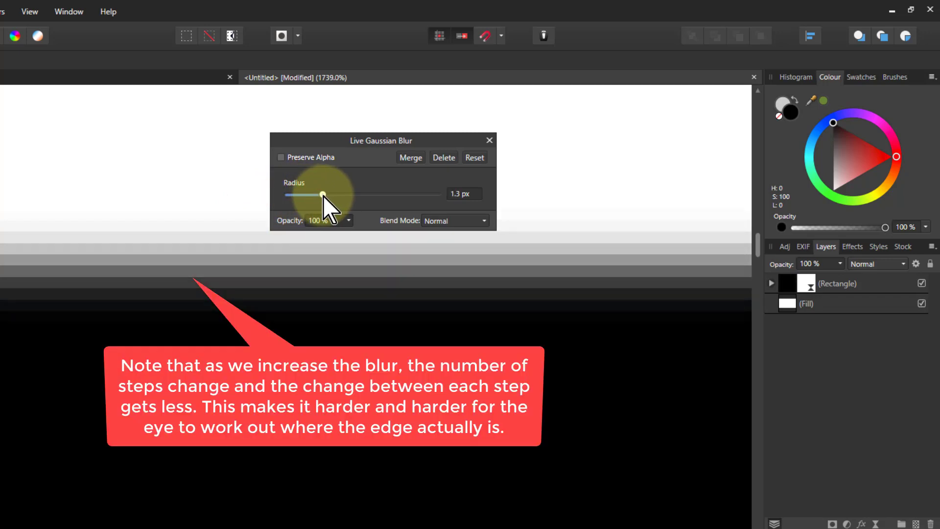
left_click_drag(322, 194, 346, 194)
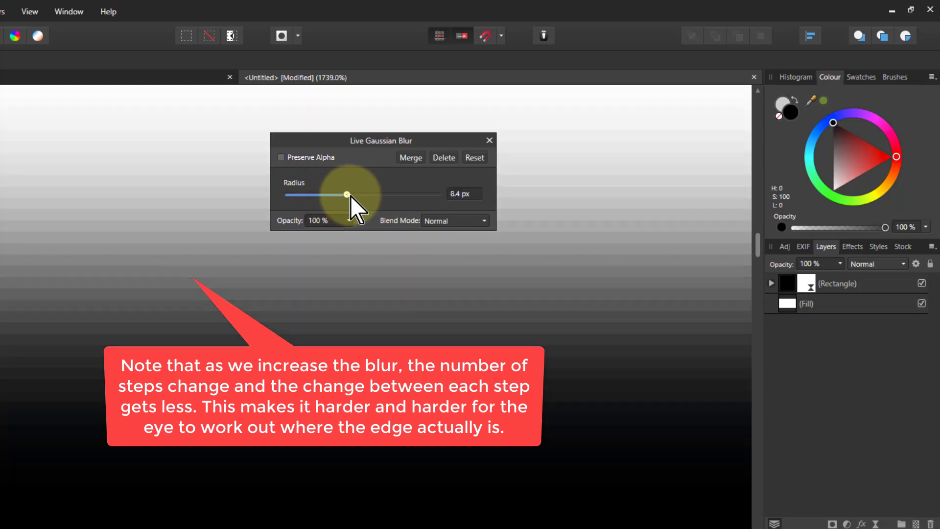
left_click_drag(346, 194, 324, 194)
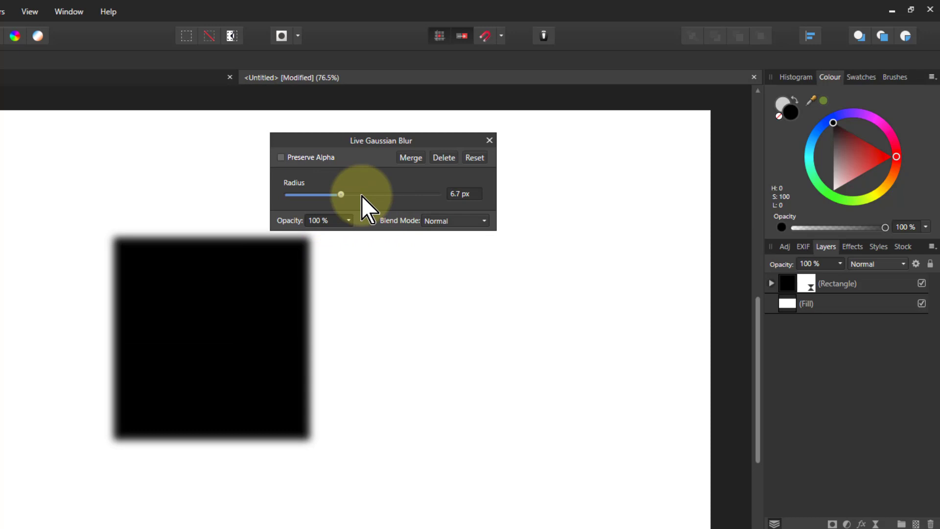
Push the blur radius past 29 px to 500 px, then set it to 200 px
left_click_drag(341, 194, 383, 194)
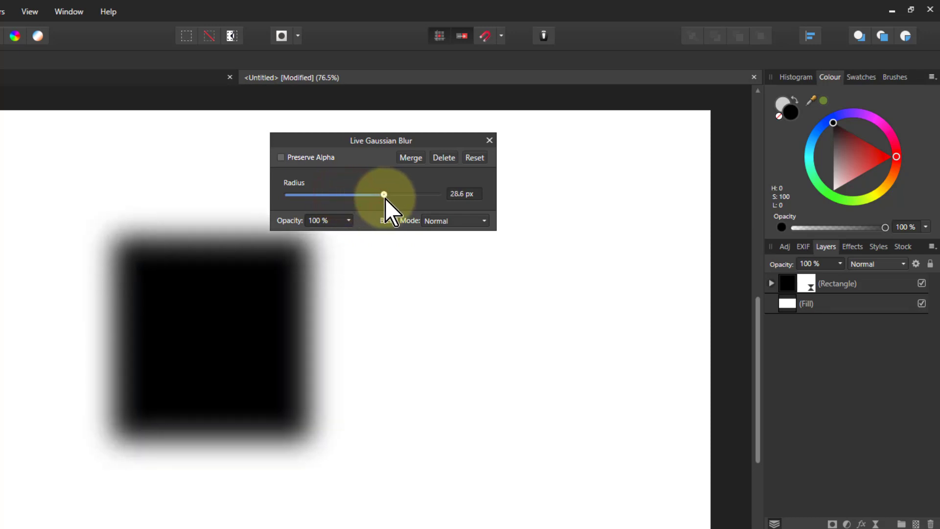
left_click_drag(383, 193, 437, 193)
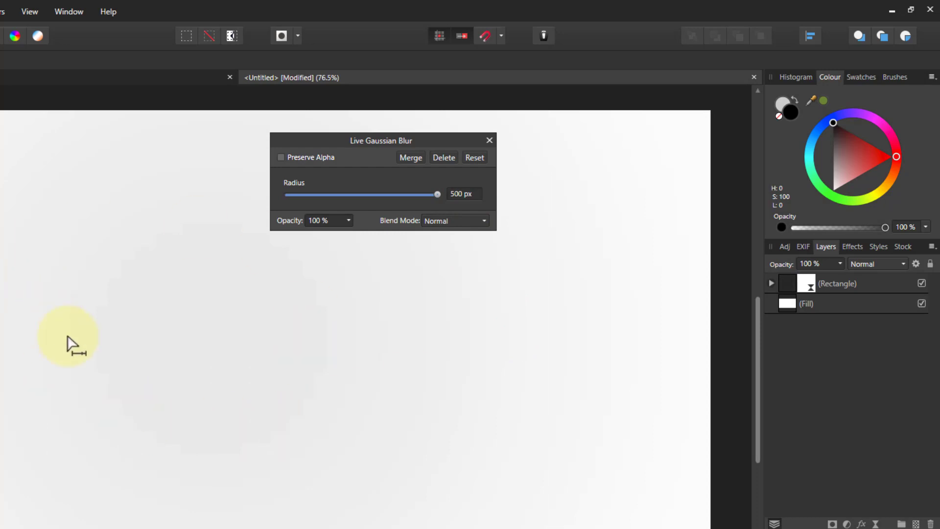
mouse_move(455, 210)
type("20")
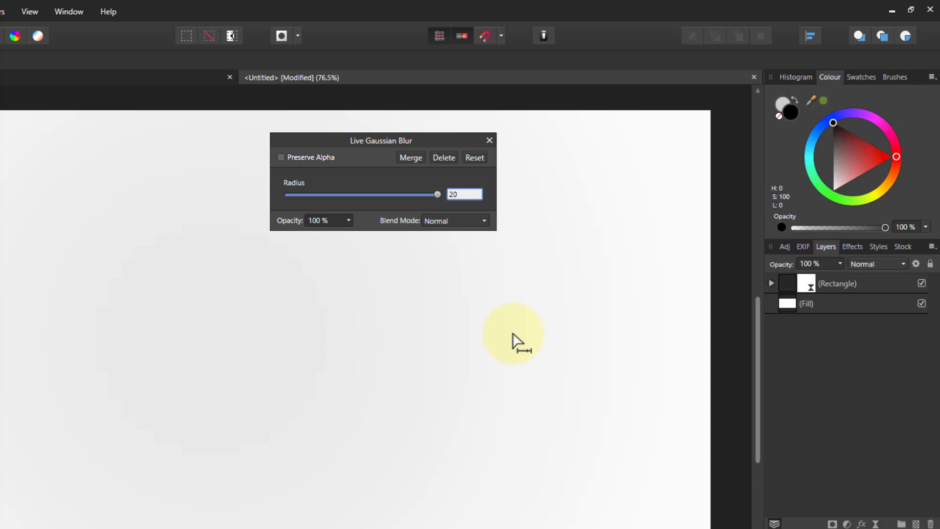
left_click_drag(437, 194, 438, 193)
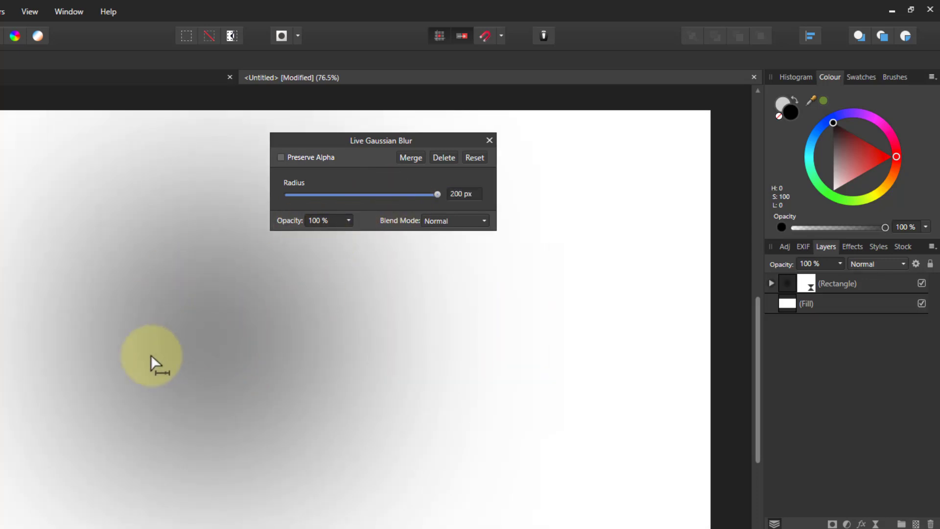
mouse_move(156, 344)
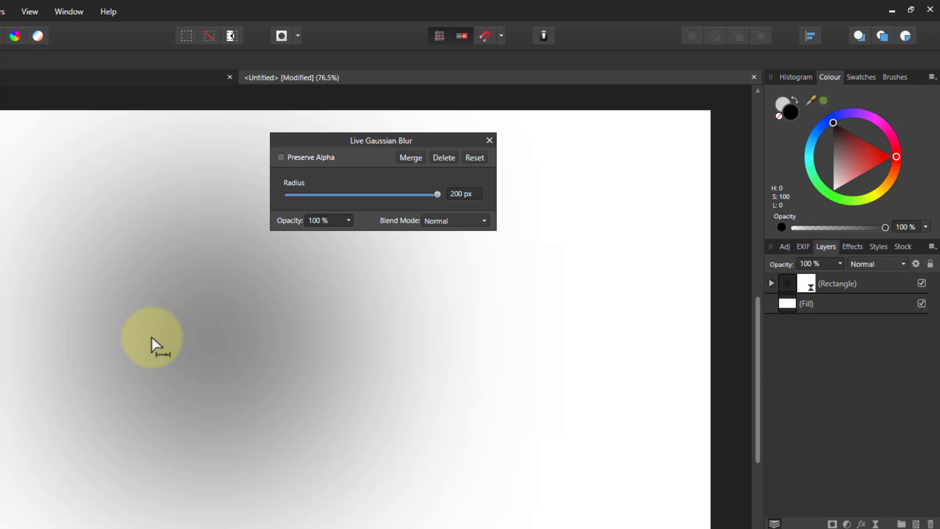